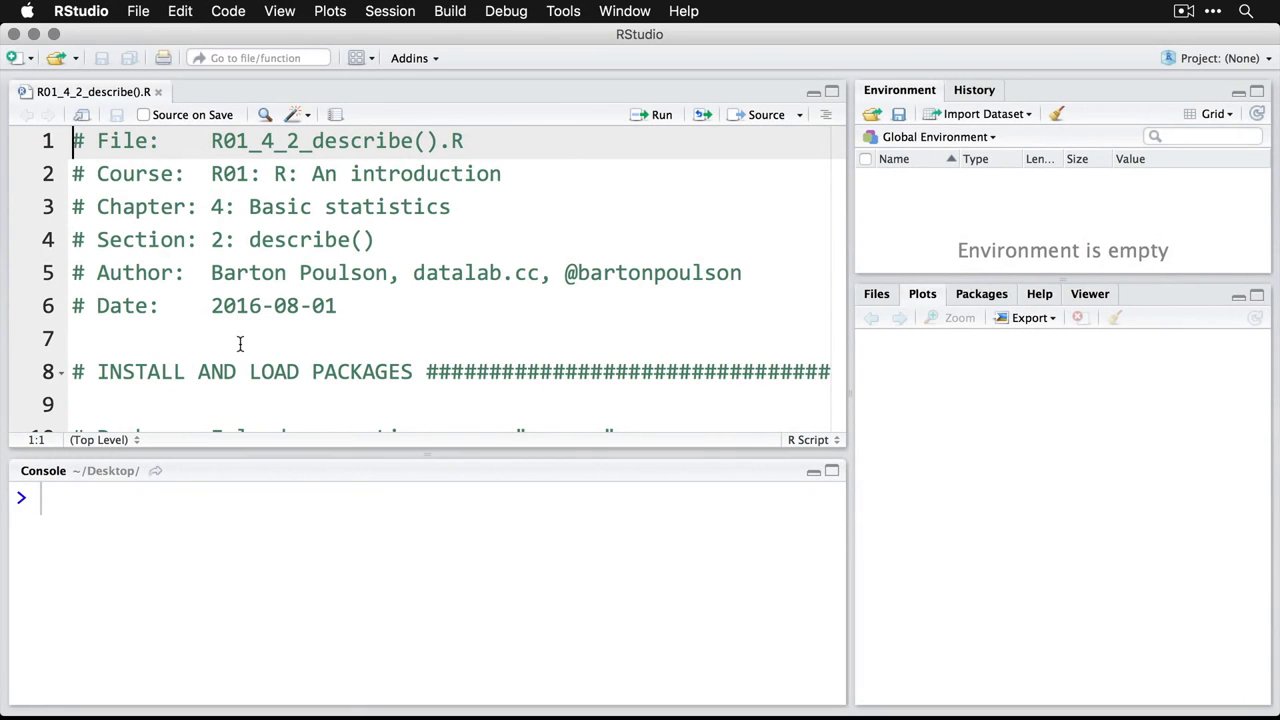
# - Run the pacman::p_load package list and library(datasets) so they echo in the console
pyautogui.scroll(-3)
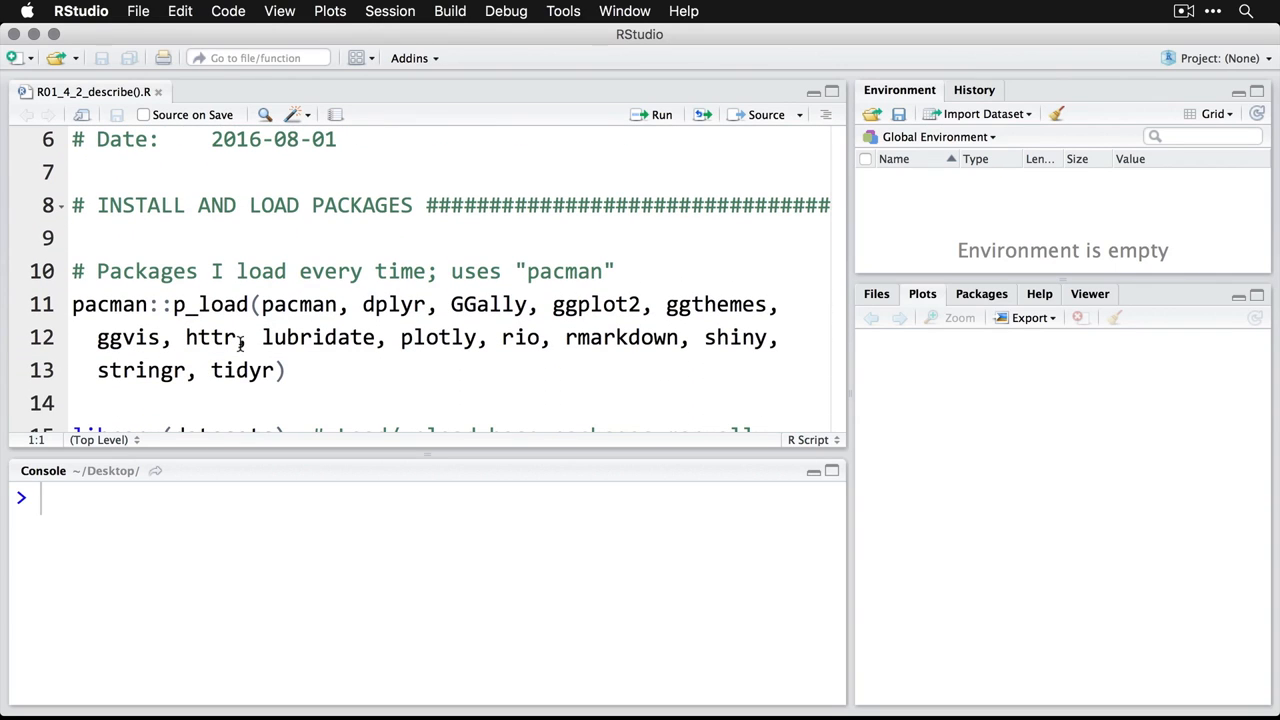
pyautogui.click(120, 238)
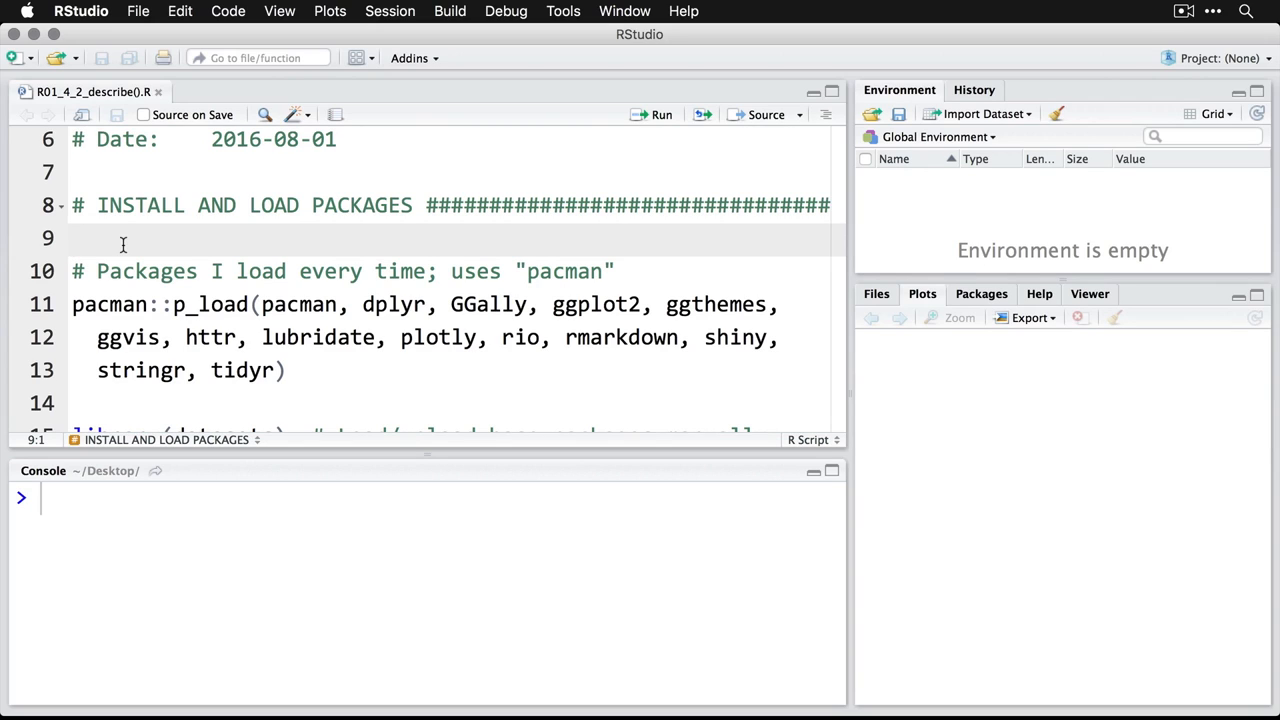
pyautogui.click(120, 304)
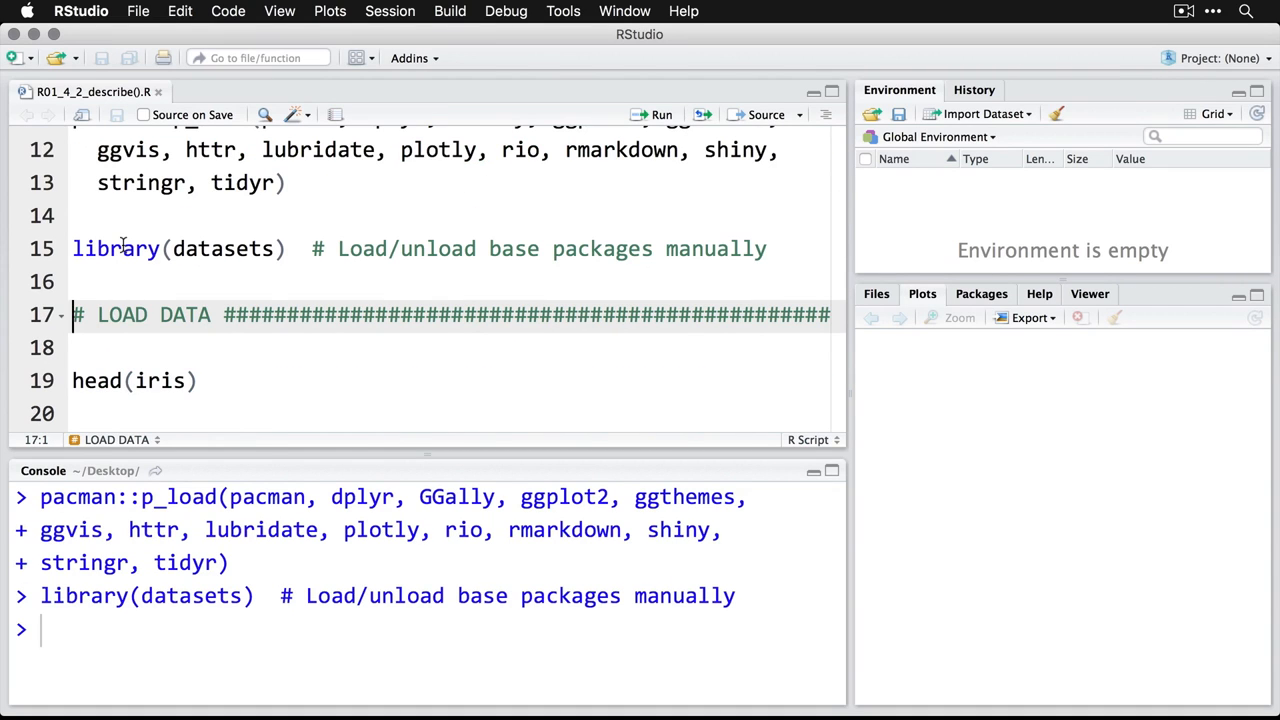
# - Run head(iris) to print the first six rows, then move down to p_load(psych)
pyautogui.click(136, 380)
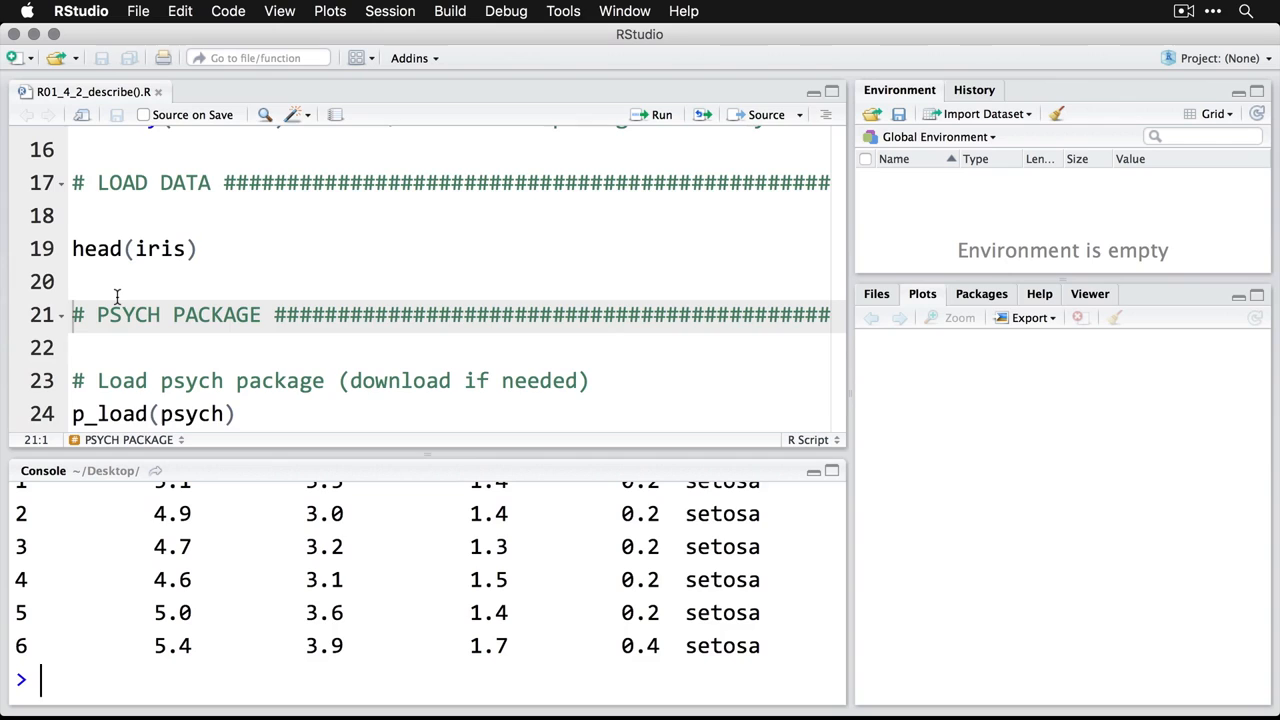
pyautogui.scroll(-3)
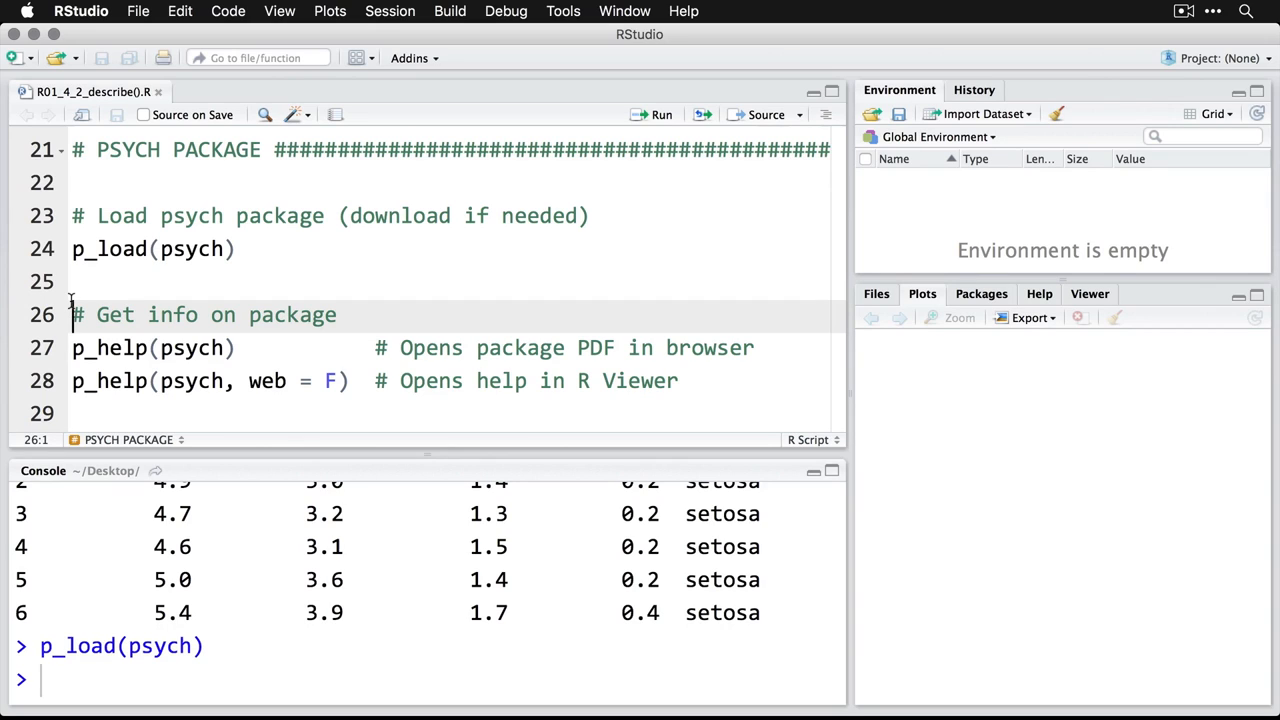
pyautogui.click(150, 348)
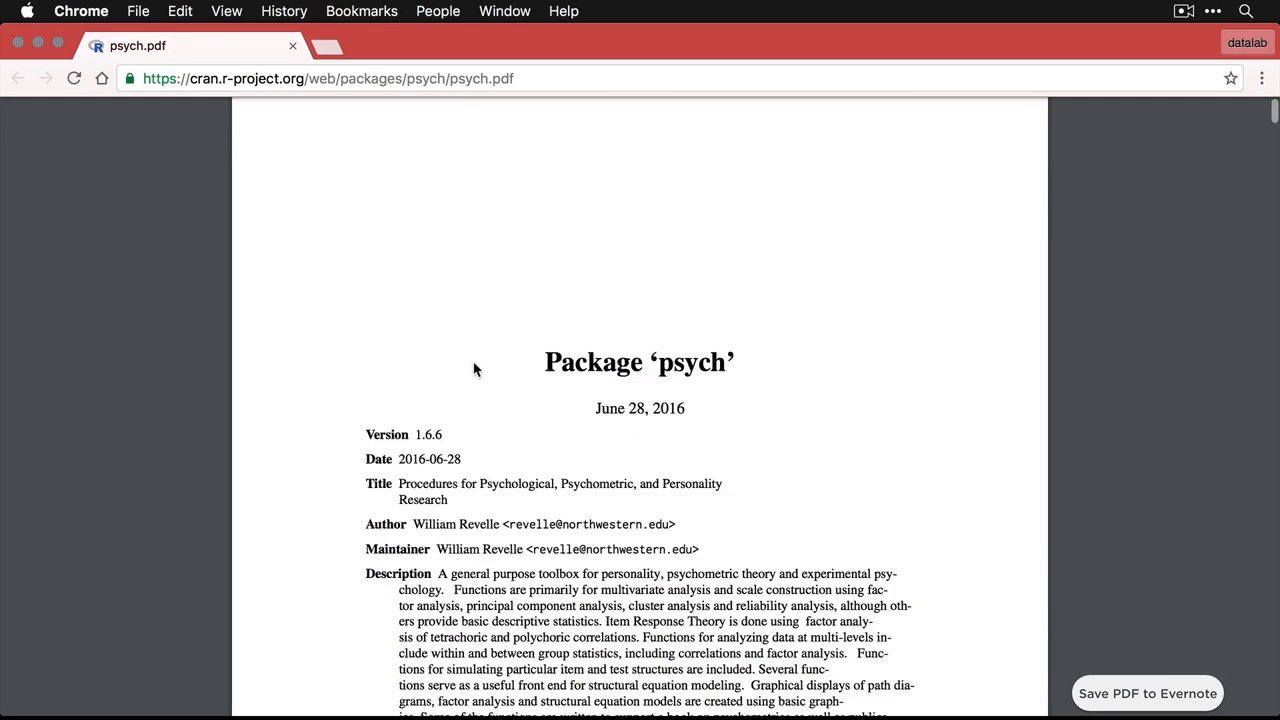
# - Scroll through the psych.pdf function index, past describe and describeBy
pyautogui.scroll(-3)
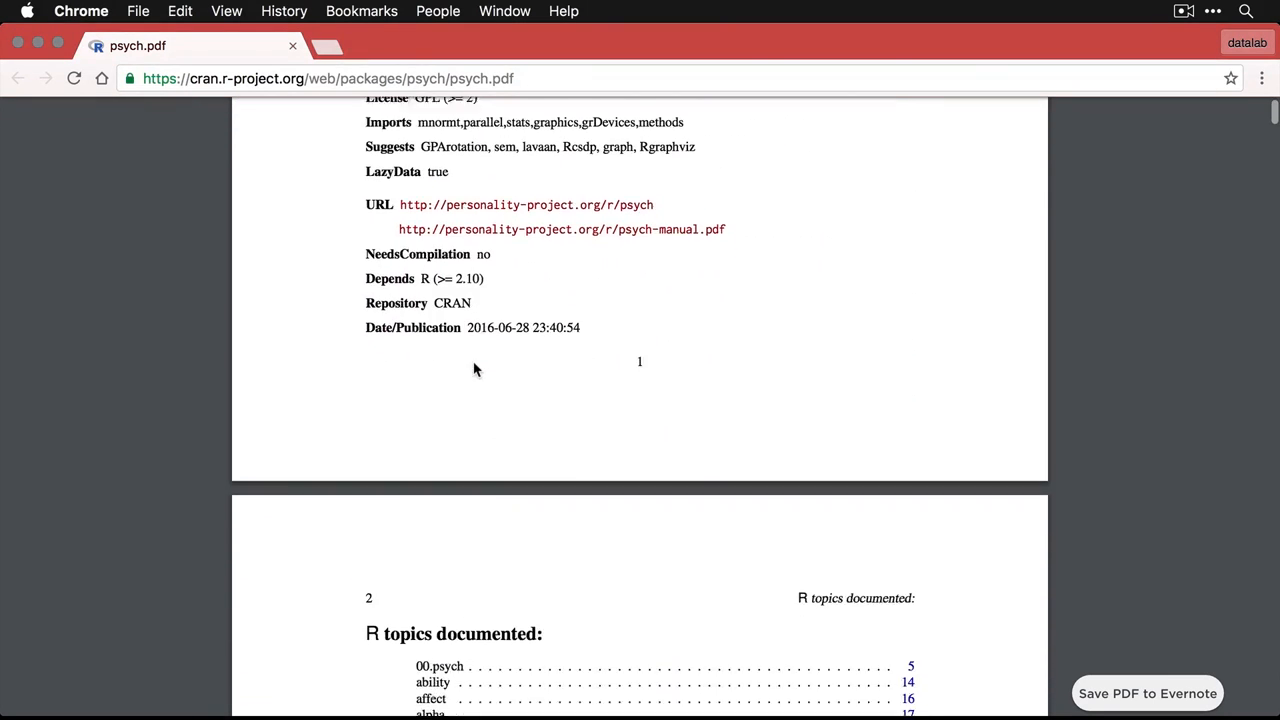
pyautogui.scroll(-3)
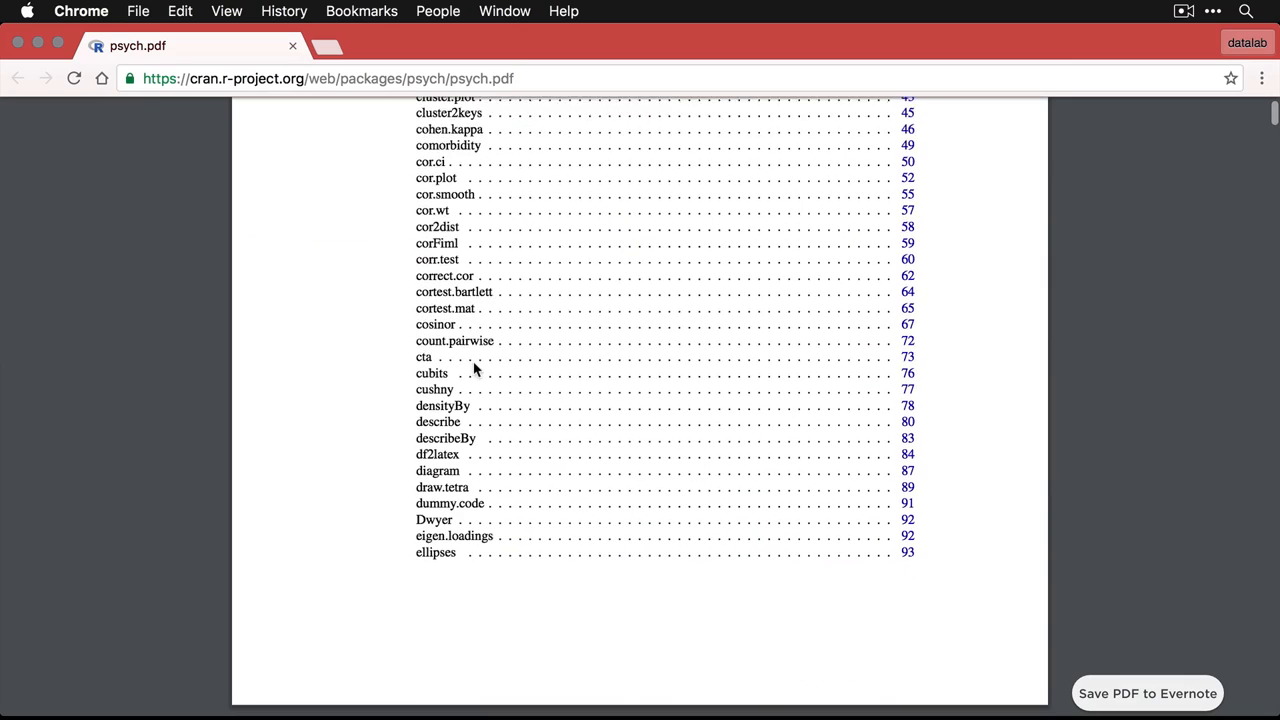
pyautogui.scroll(-3)
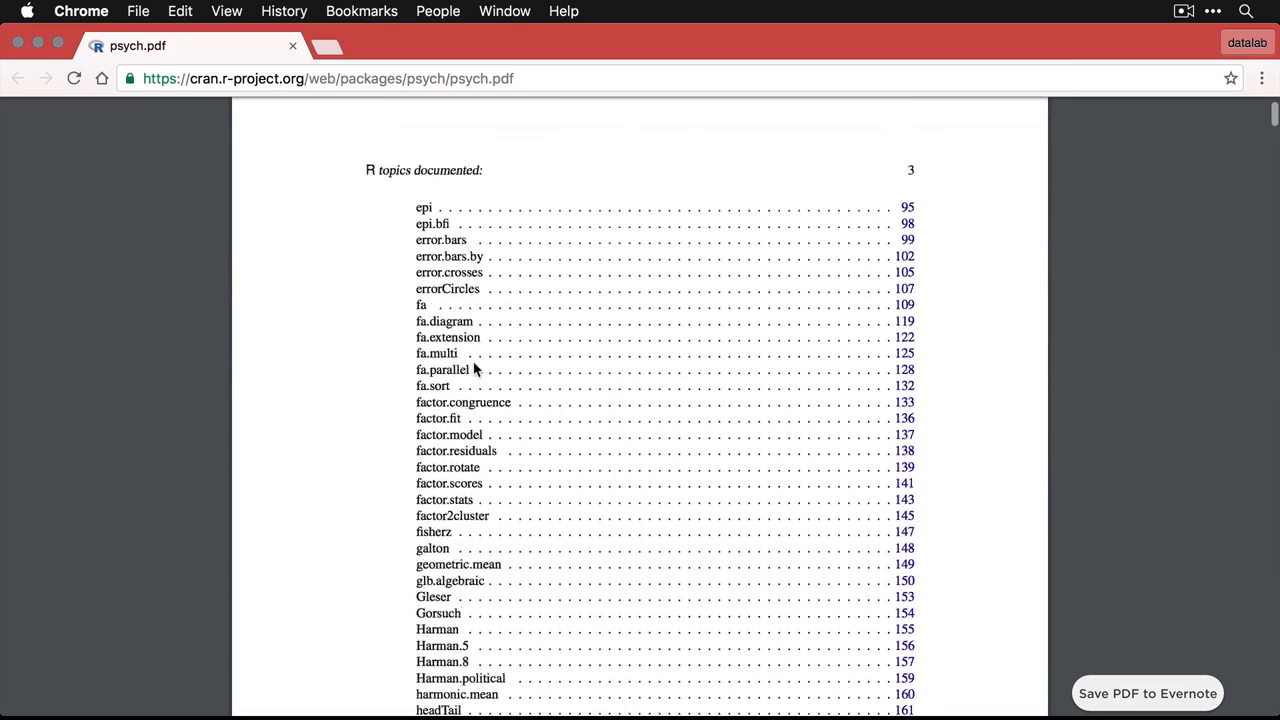
pyautogui.scroll(-3)
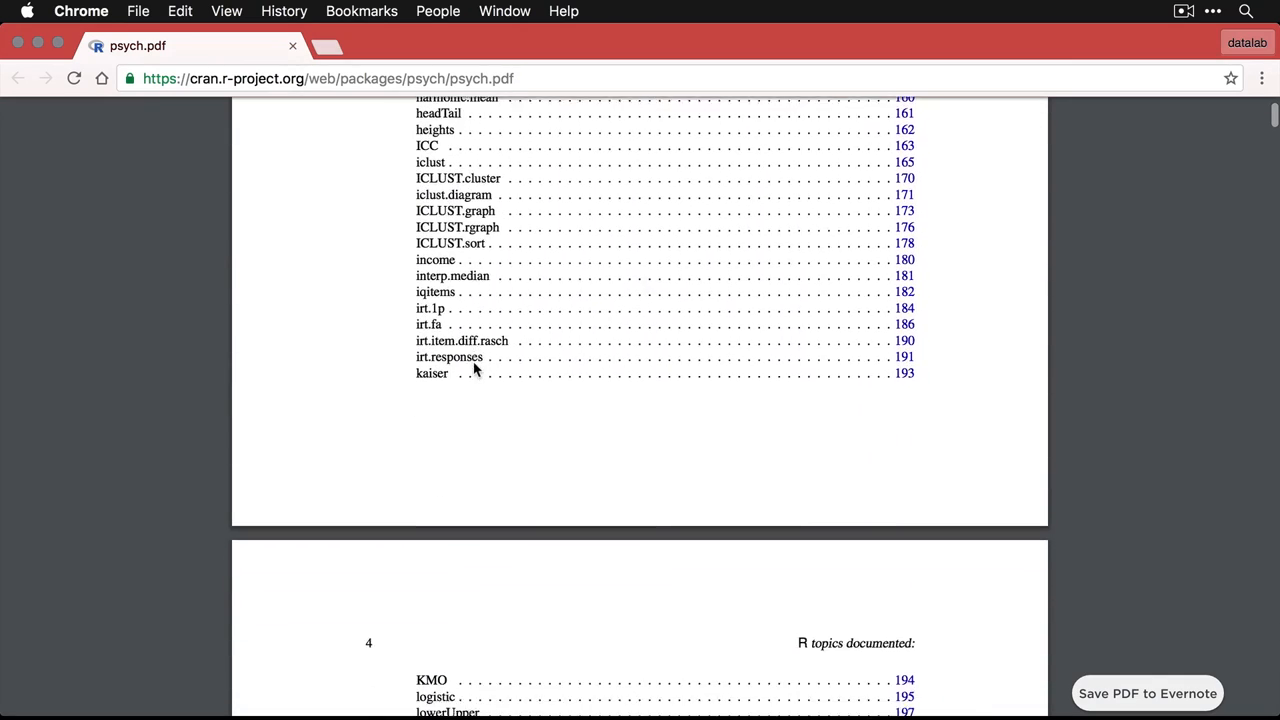
pyautogui.scroll(-3)
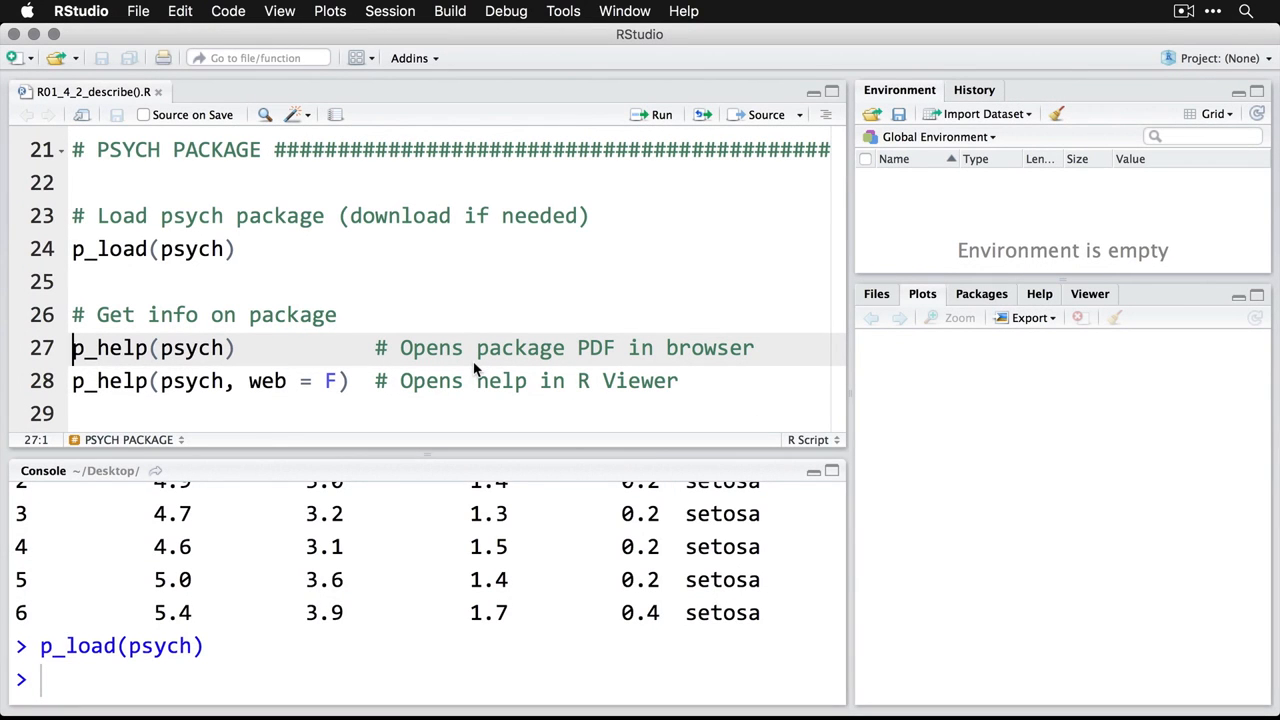
# - Select line 28, p_help(psych, web = F), to show psych help in RStudio's Help pane
pyautogui.click(76, 380)
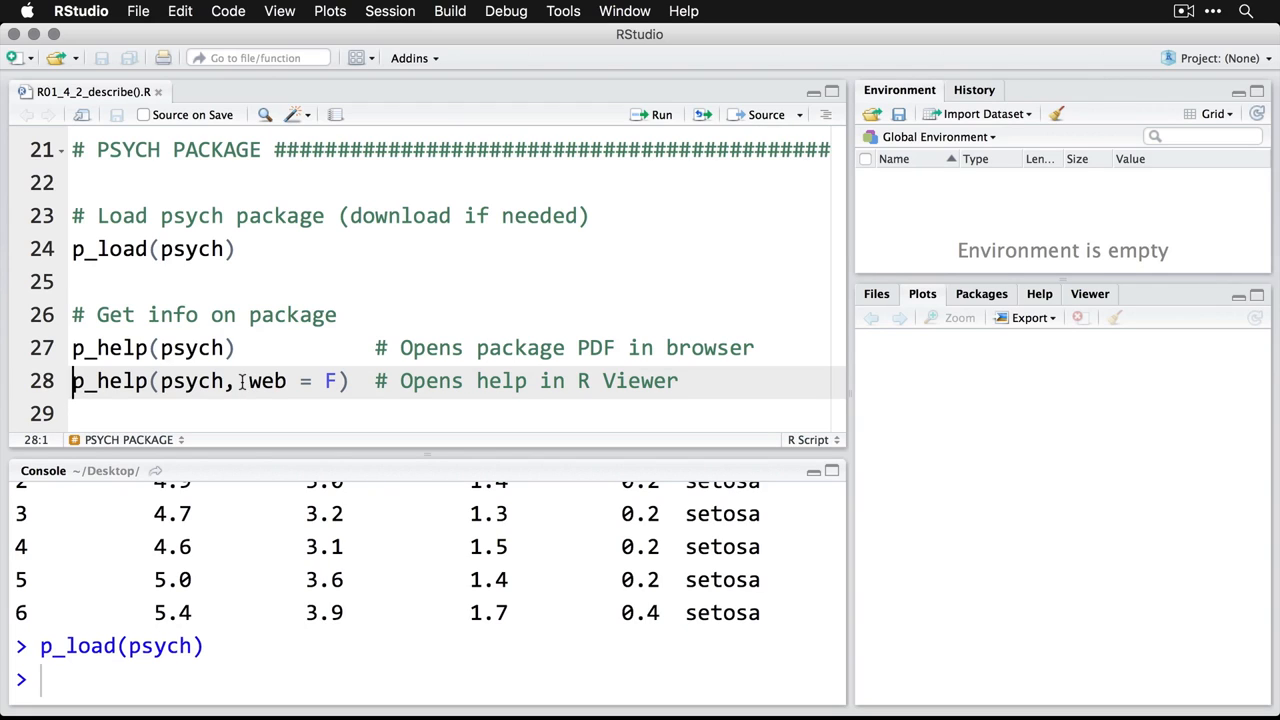
pyautogui.moveTo(236, 380); pyautogui.dragTo(338, 380)
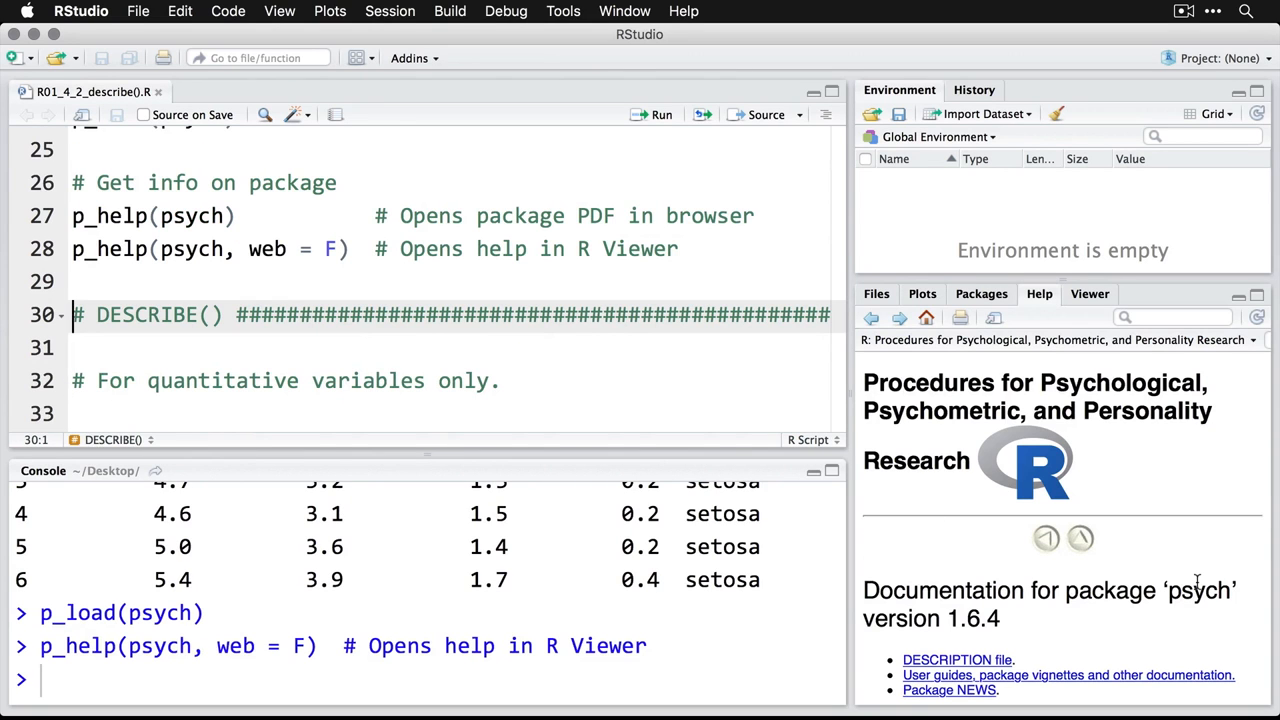
pyautogui.scroll(-3)
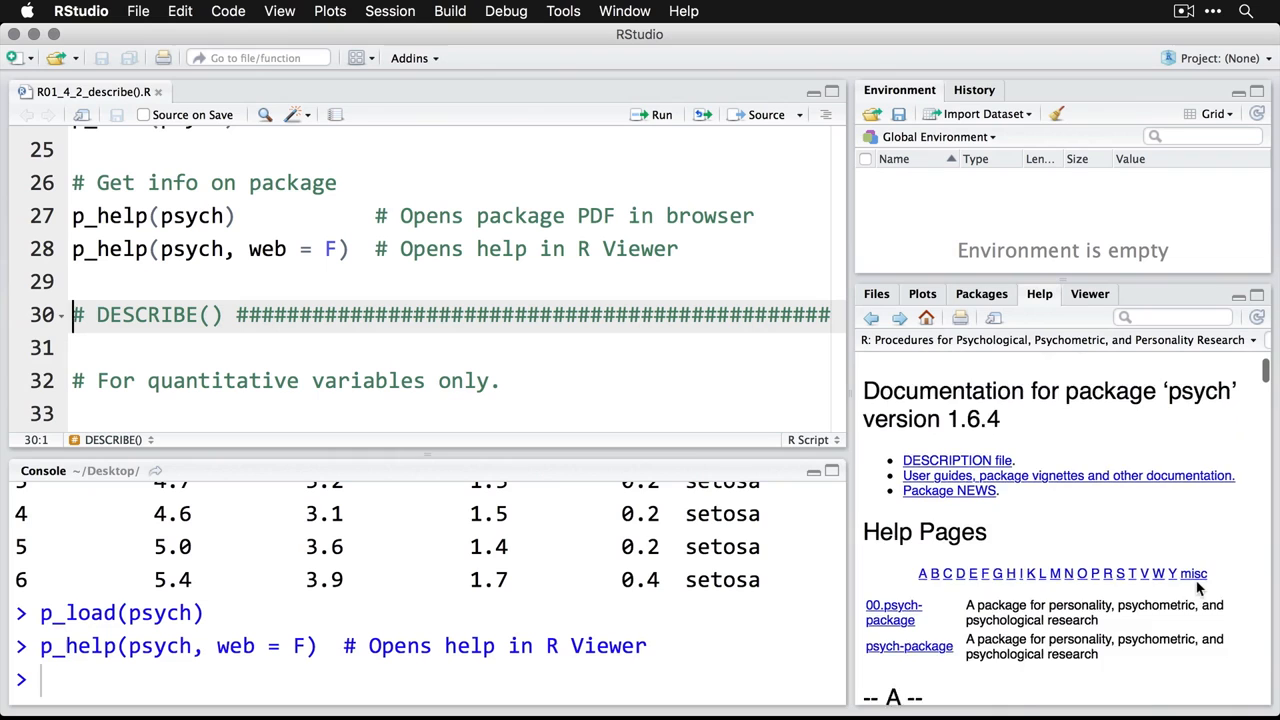
pyautogui.scroll(-3)
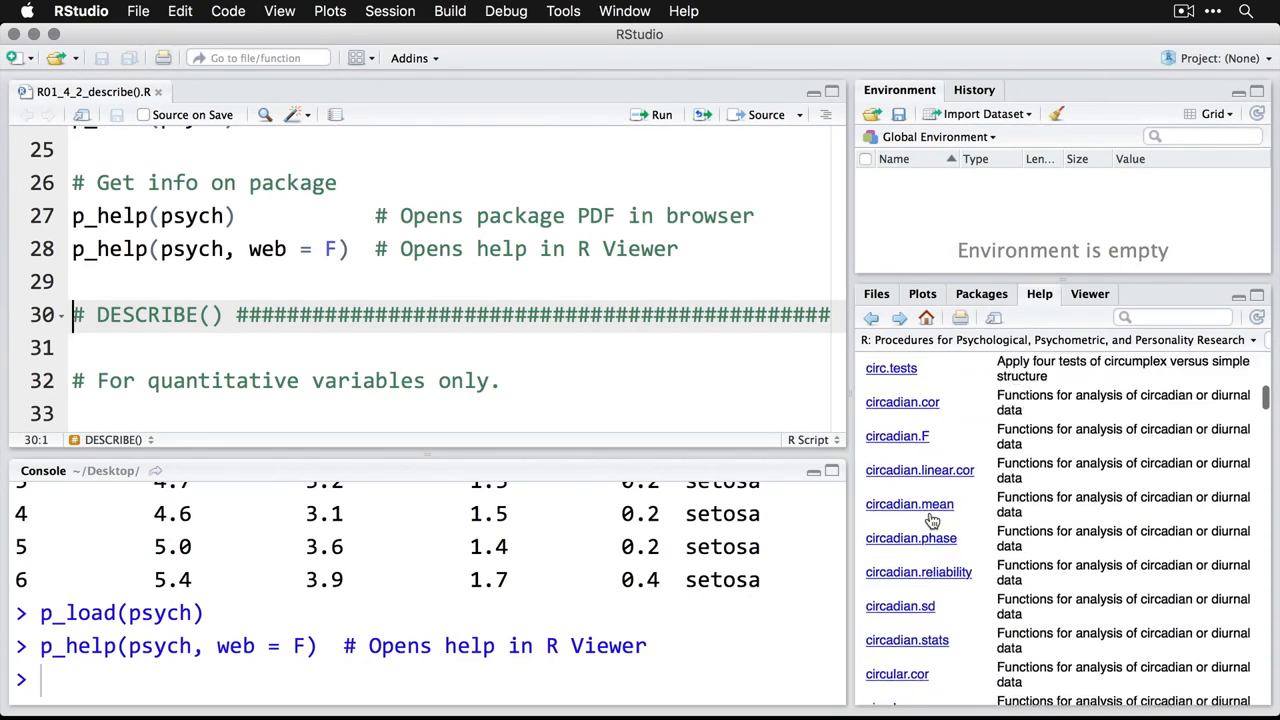
pyautogui.scroll(-3)
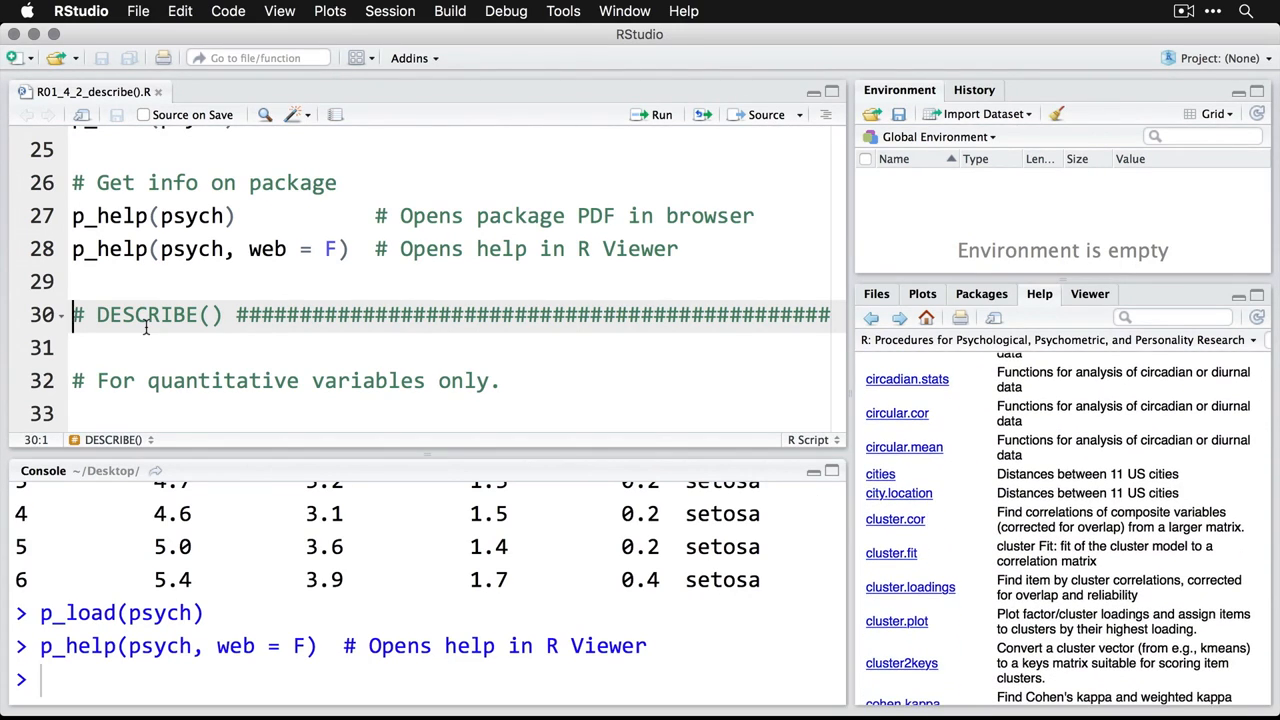
pyautogui.click(88, 316)
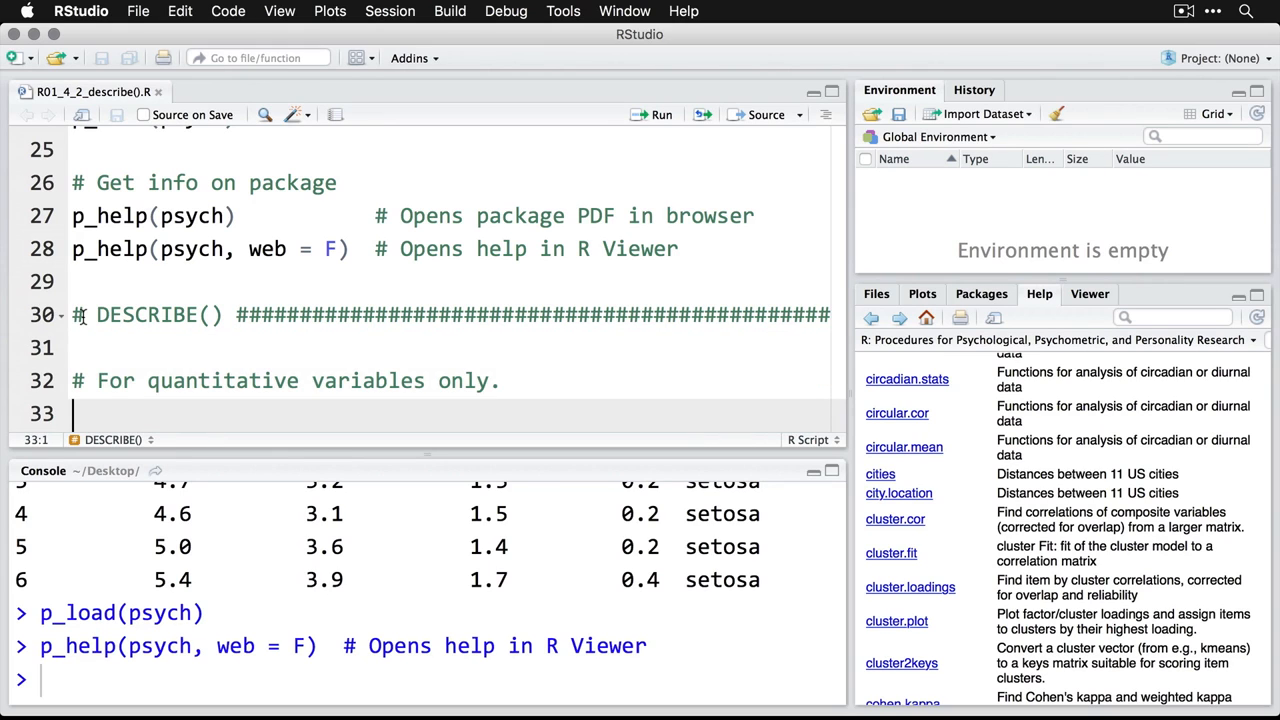
# - Enter and run describe(iris$Sepal.Length) with its comment, giving n 150, mean 5.84, sd 0.83
pyautogui.write('describe(iris$Sepal.Length)  # One quantitative variable')
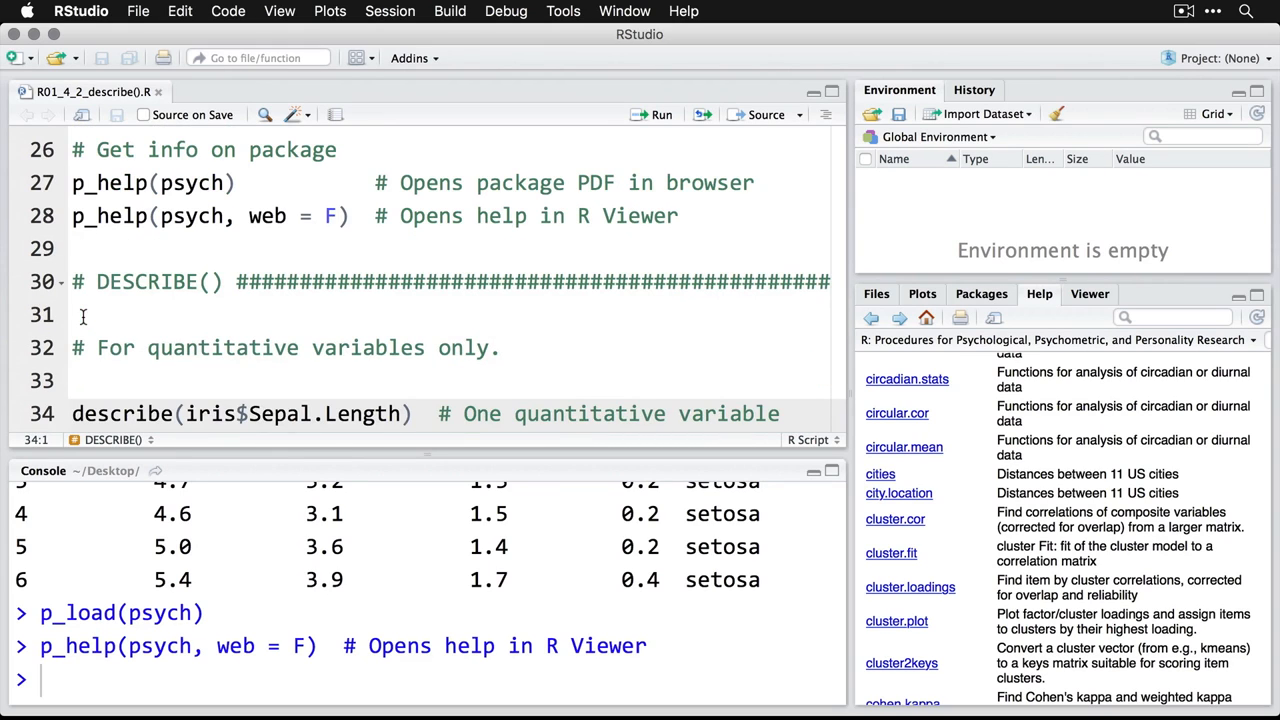
pyautogui.scroll(-3)
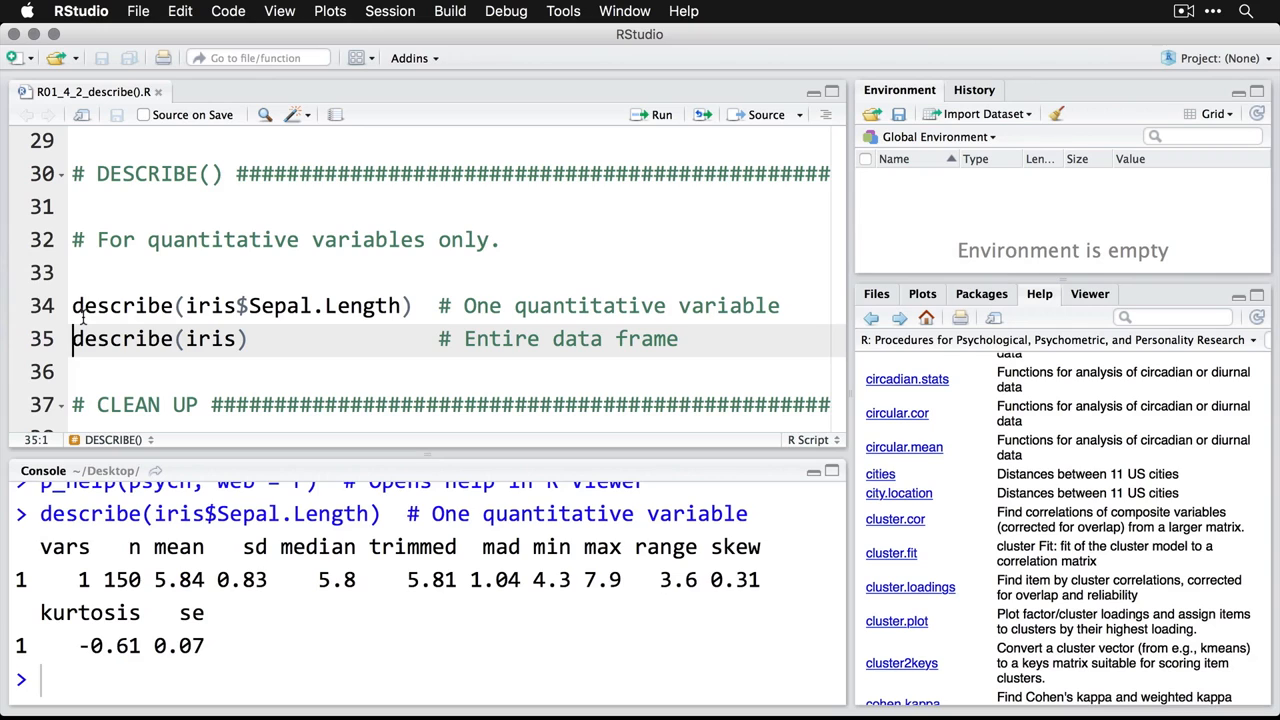
pyautogui.moveTo(80, 324)
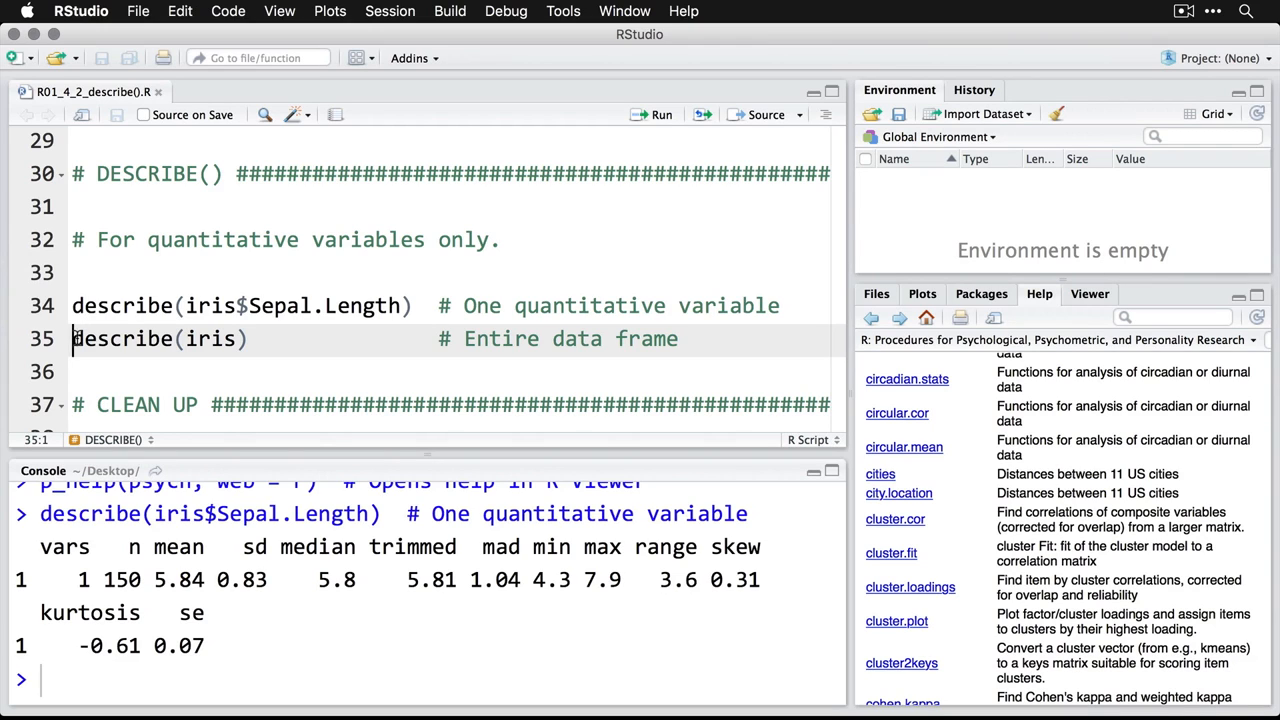